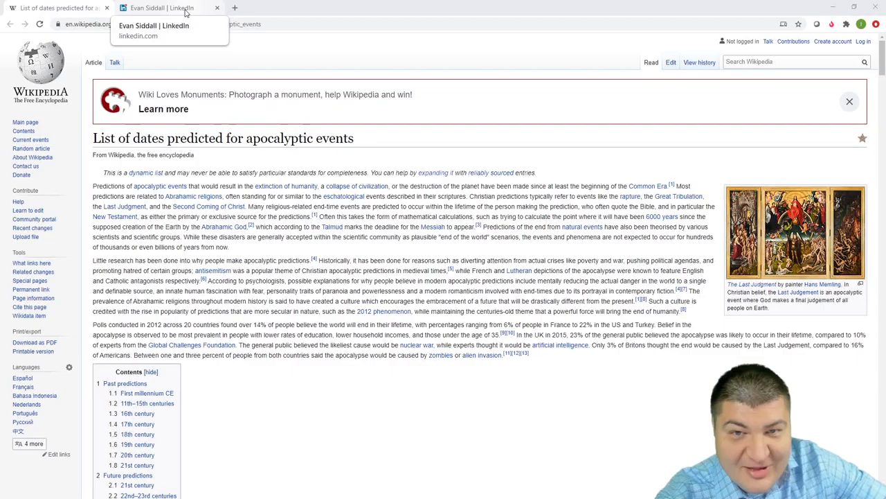
- View the CMHC CEO's LinkedIn profile, then move to the Toronto Storeys forecast article
click(162, 8)
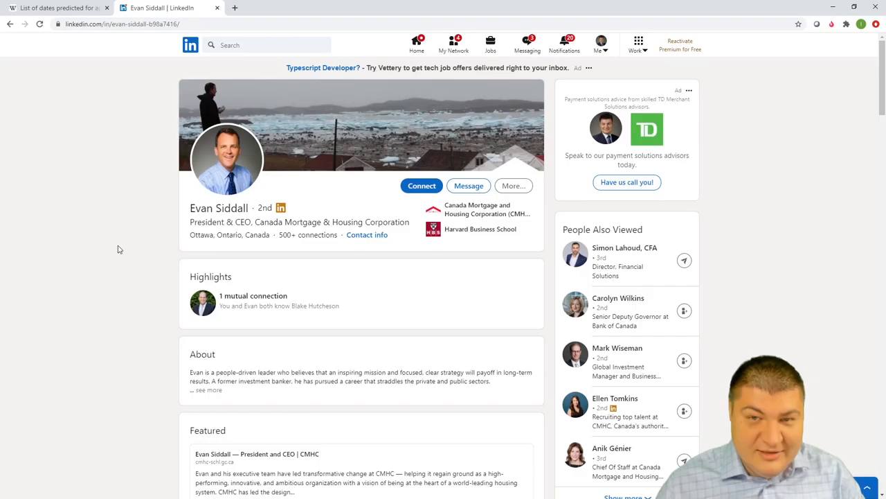
click(55, 8)
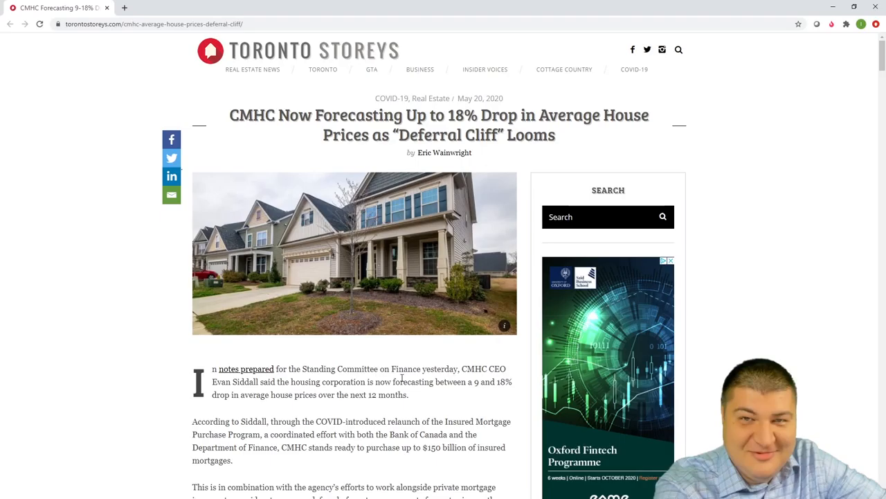
- Select a passage of the Toronto Storeys article on CMHC's 9–18% price drop forecast
drag(214, 368, 410, 395)
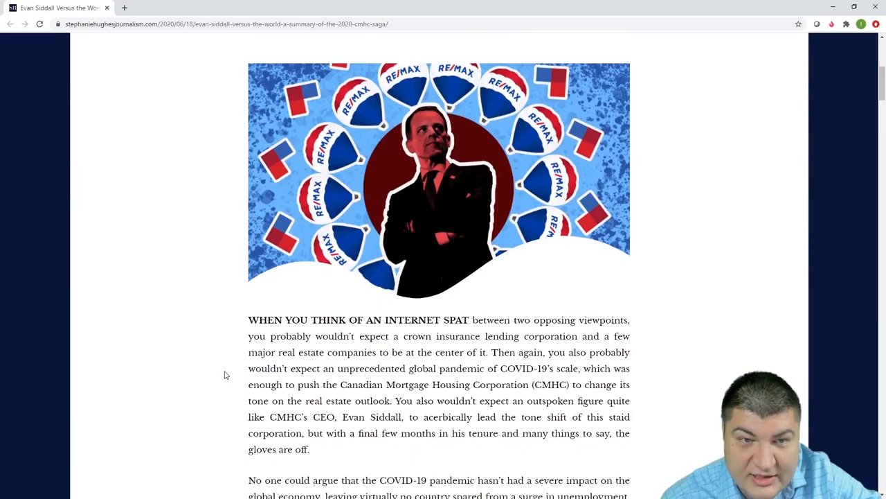
- Highlight and clear the RE/MAX criticism paragraph, then reach Siddall's 'panic-inducing' tweet
scroll(down, 3)
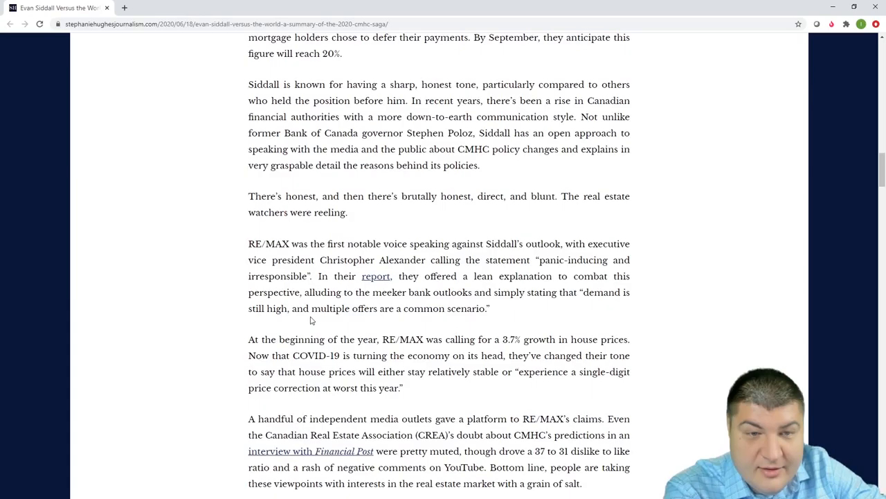
drag(248, 243, 303, 308)
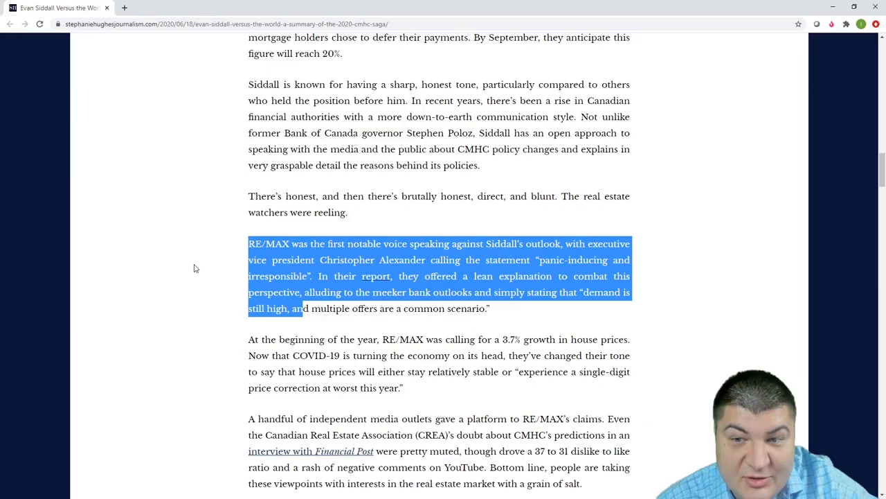
click(193, 268)
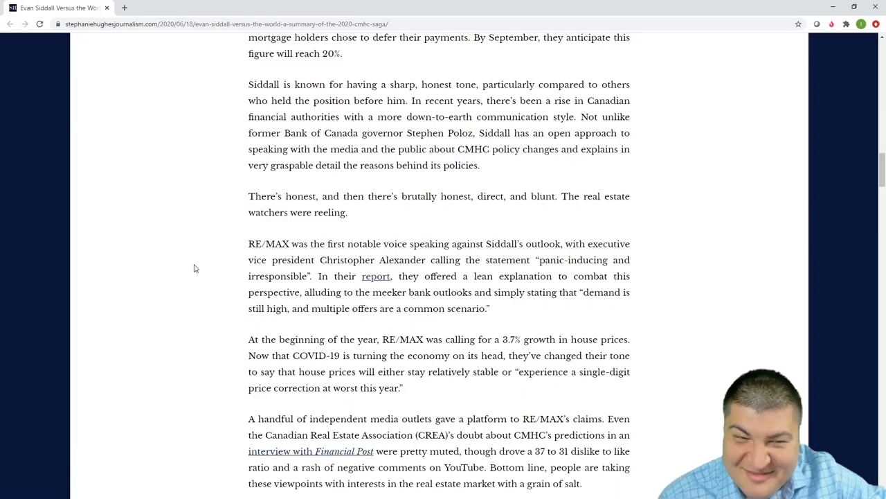
scroll(down, 3)
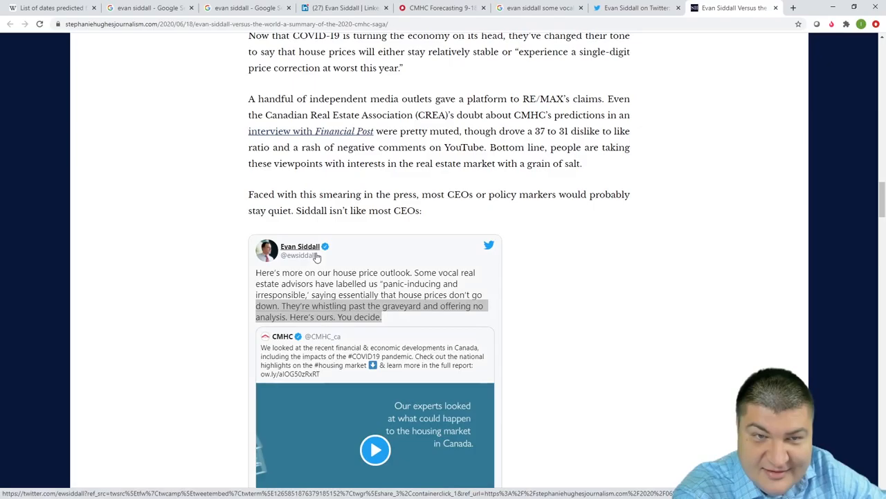
scroll(down, 3)
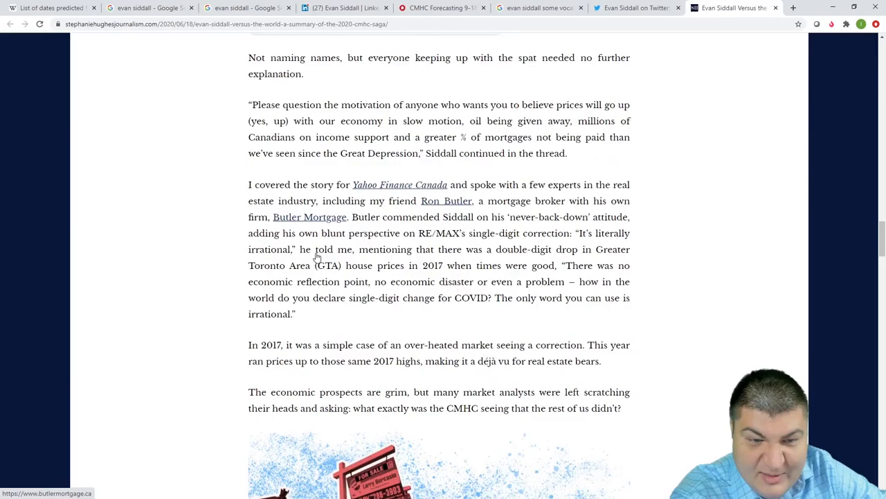
scroll(down, 3)
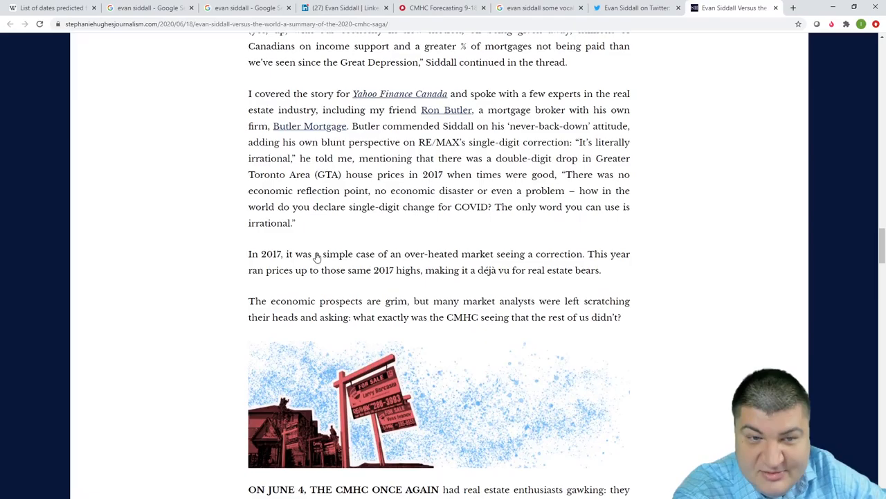
scroll(down, 3)
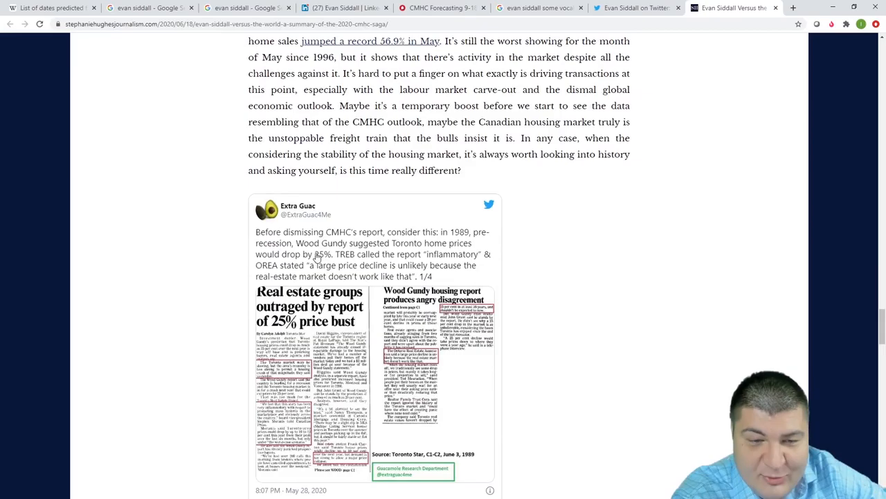
scroll(down, 3)
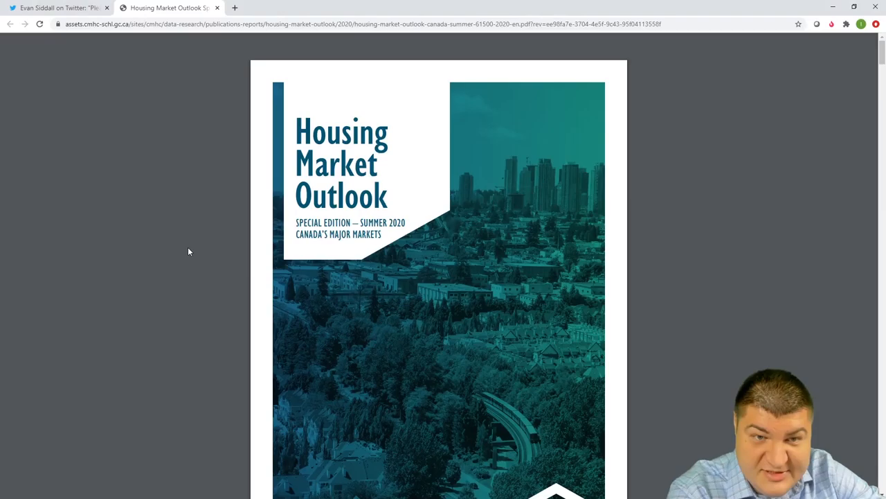
- Scroll the CMHC outlook PDF down to the Figure 12 Toronto price chart
scroll(down, 3)
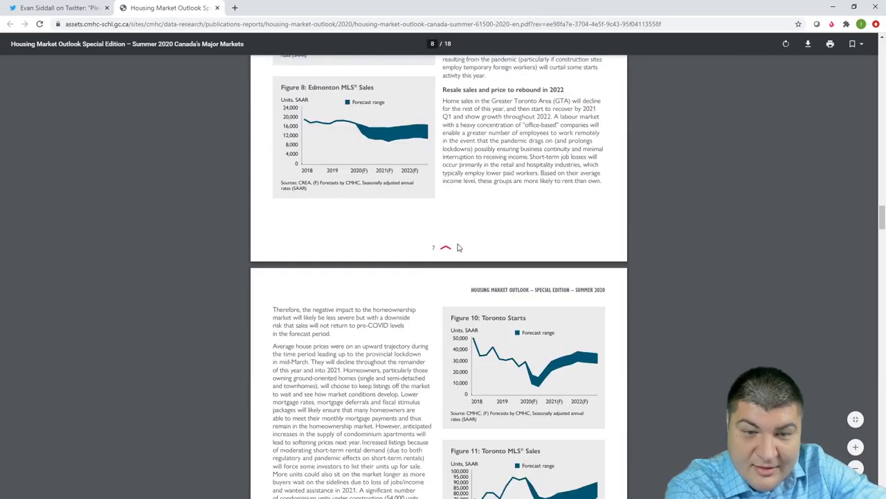
scroll(down, 3)
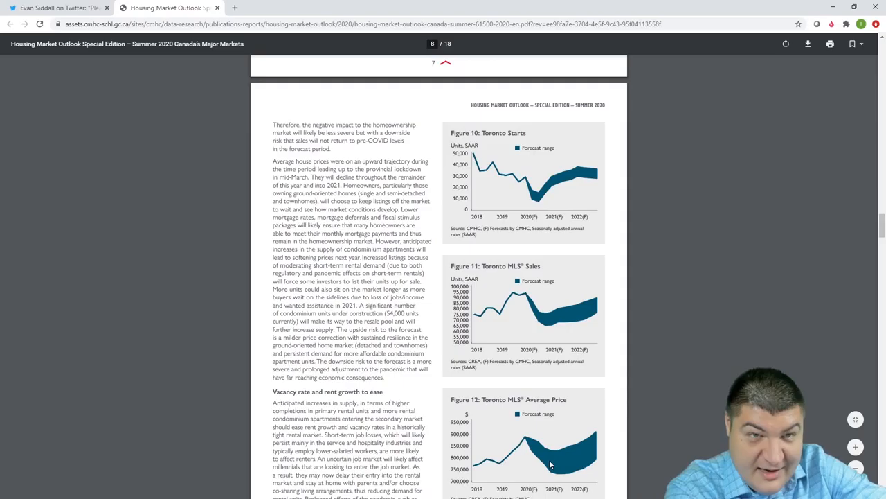
scroll(down, 3)
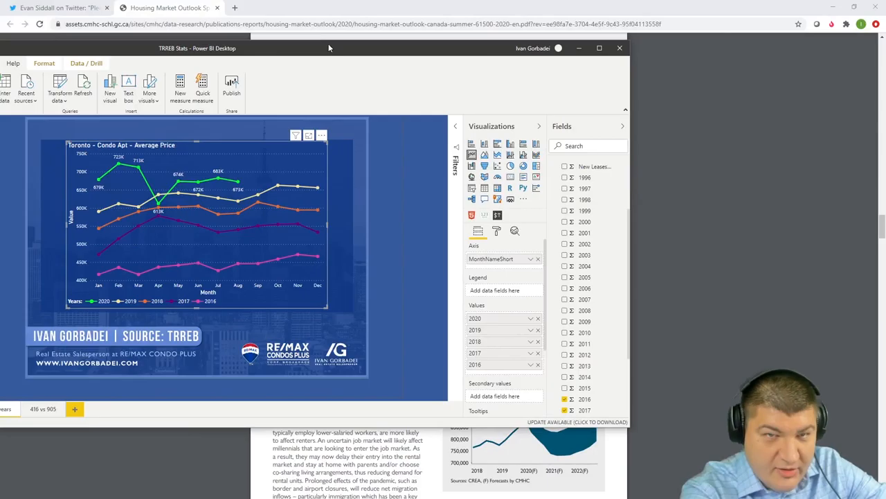
- Maximize the Power BI Toronto condo chart, then return to Chrome's Figure 12 tab
click(599, 48)
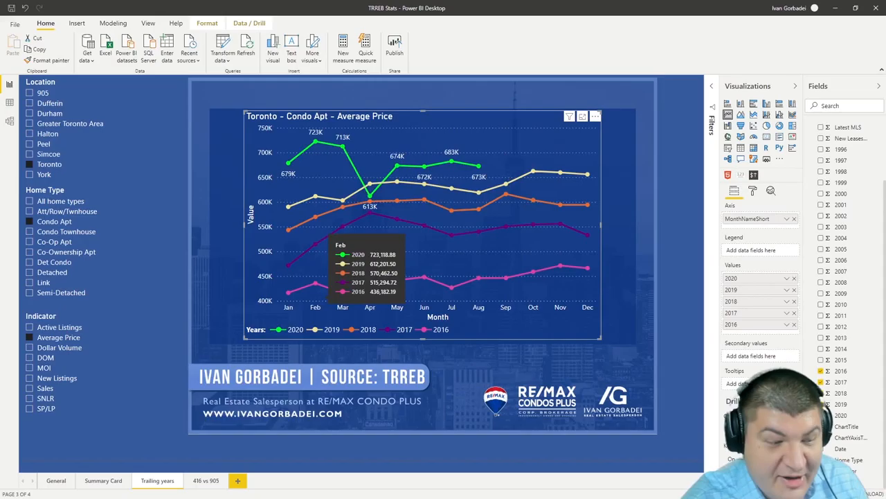
click(166, 8)
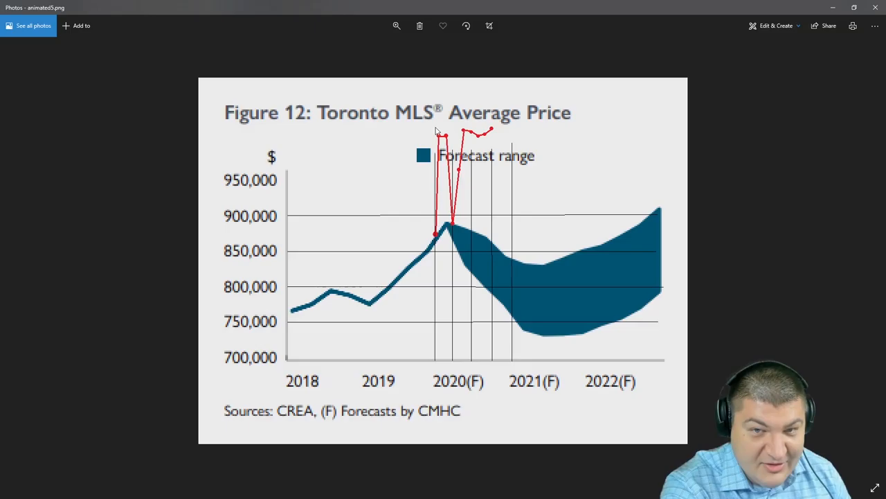
mouse_move(421, 101)
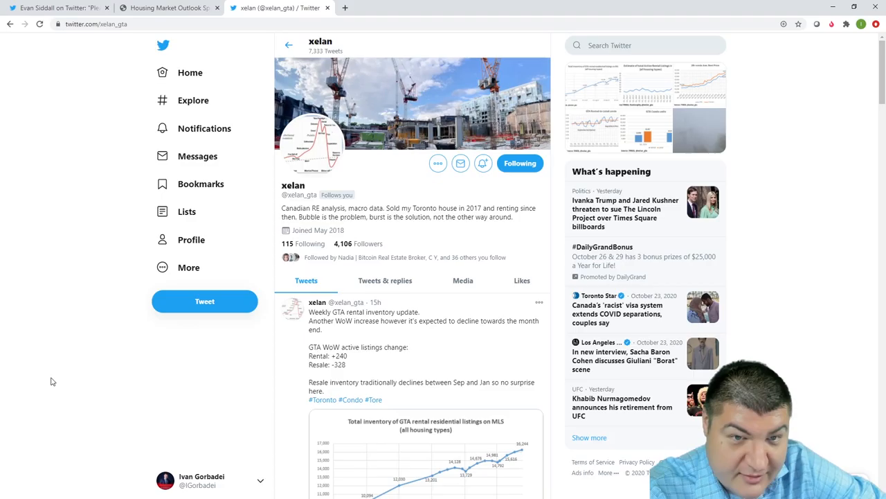
mouse_move(59, 371)
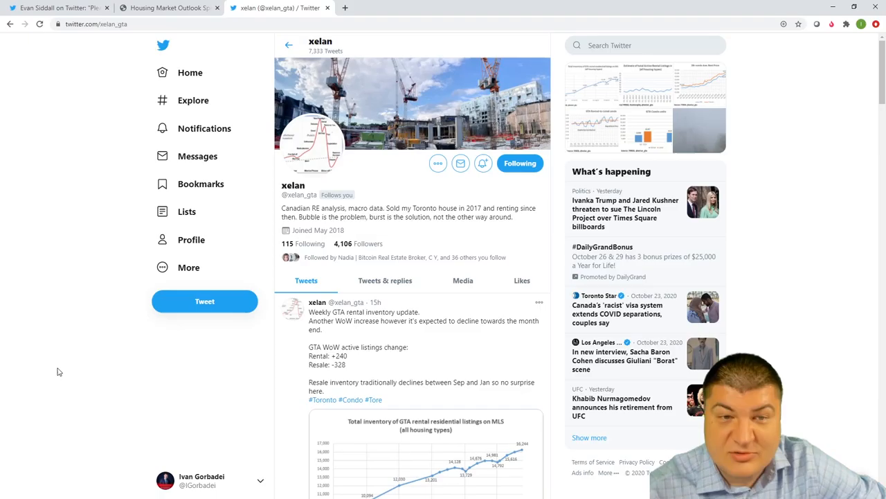
click(166, 7)
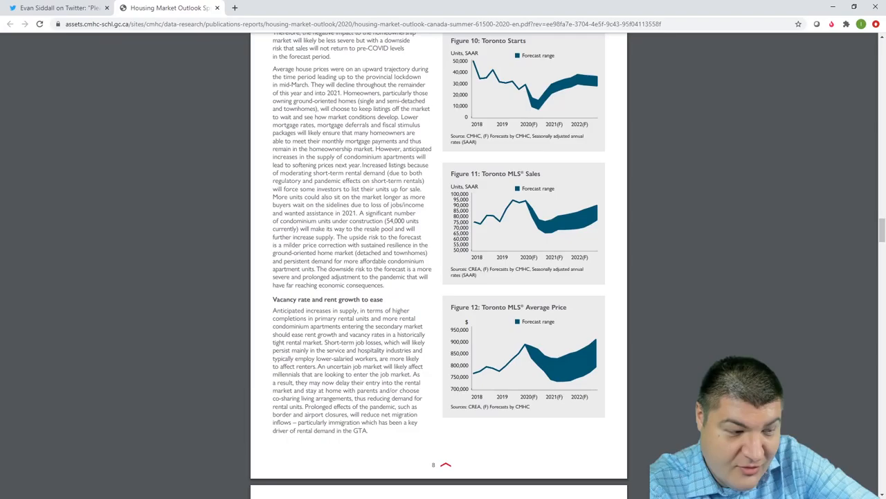
- Scroll the PDF to the appendix tables showing Edmonton's and Toronto's quarterly forecast ranges
scroll(down, 3)
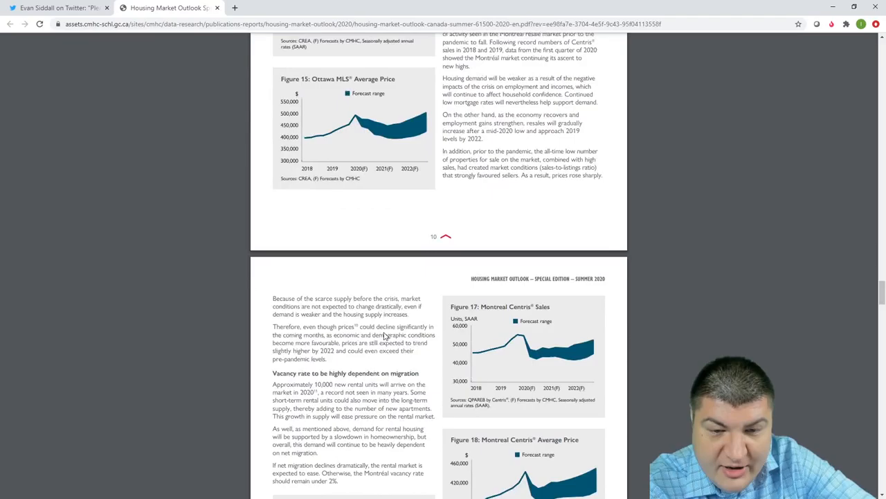
scroll(down, 3)
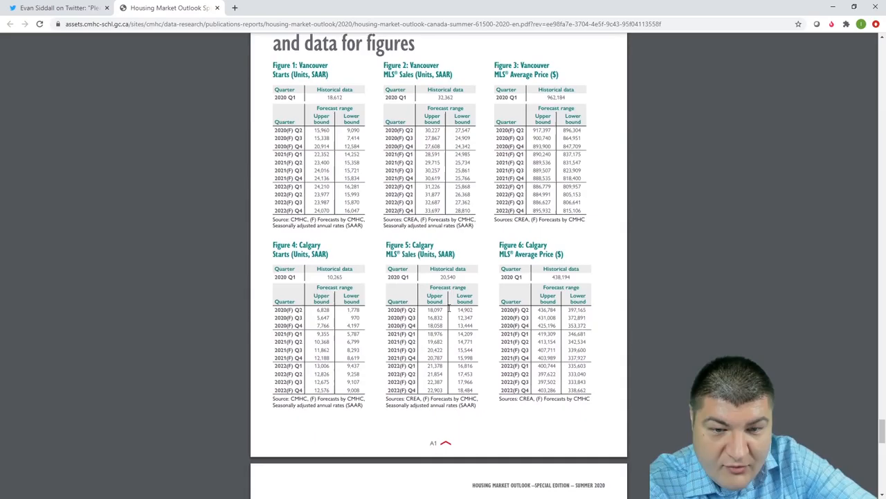
scroll(down, 3)
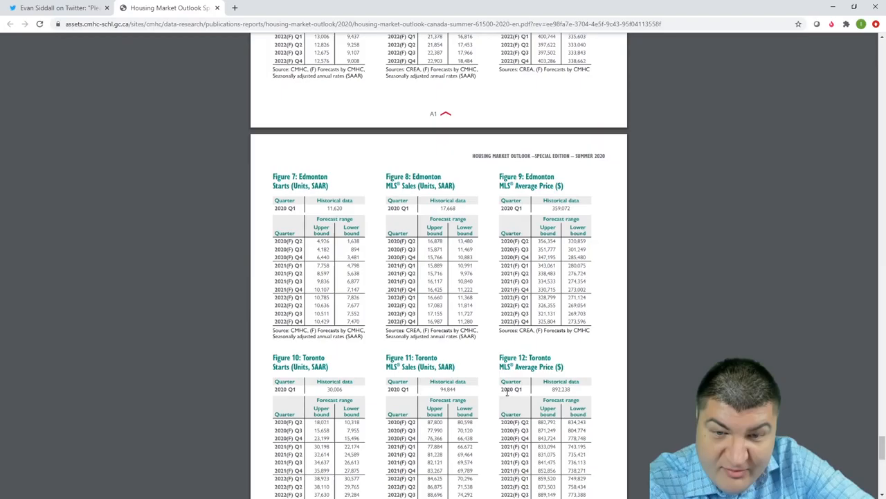
- Select the 892,238 Q1 2020 Toronto historical price, then scroll the PDF
double_click(561, 389)
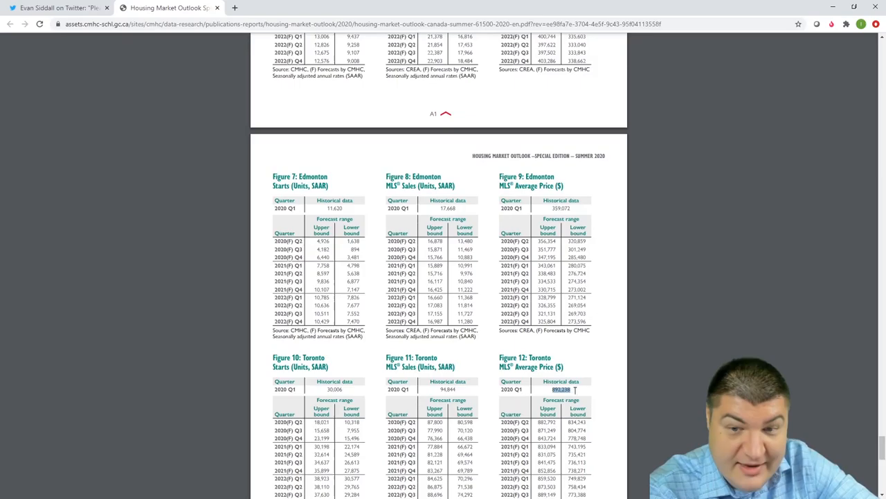
scroll(down, 3)
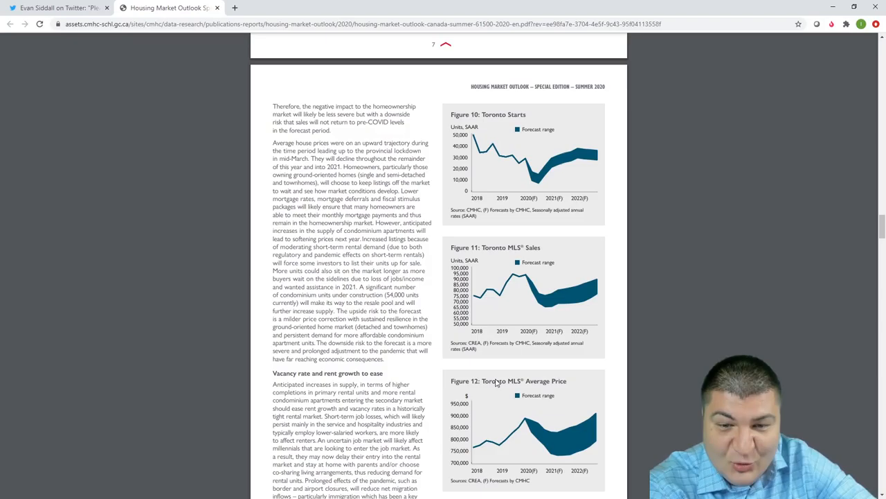
- Scroll the Housing Market Outlook PDF down to the Figure 12 Toronto MLS Average Price chart
scroll(down, 3)
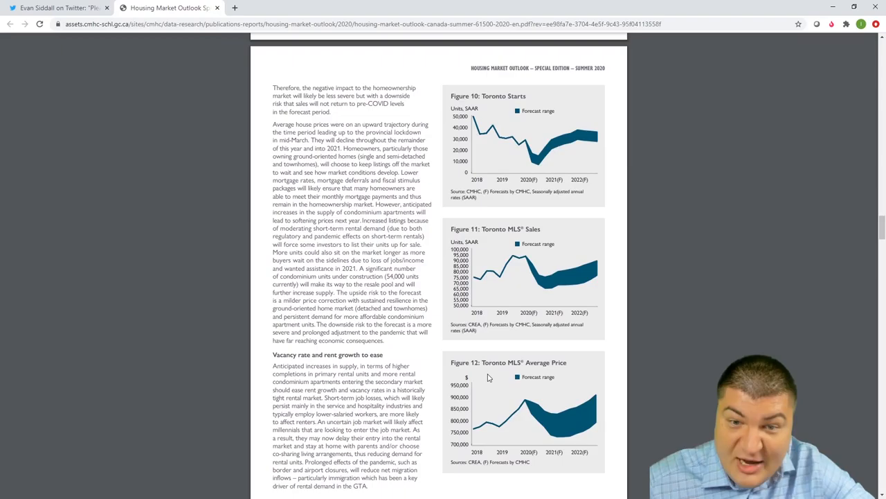
mouse_move(491, 376)
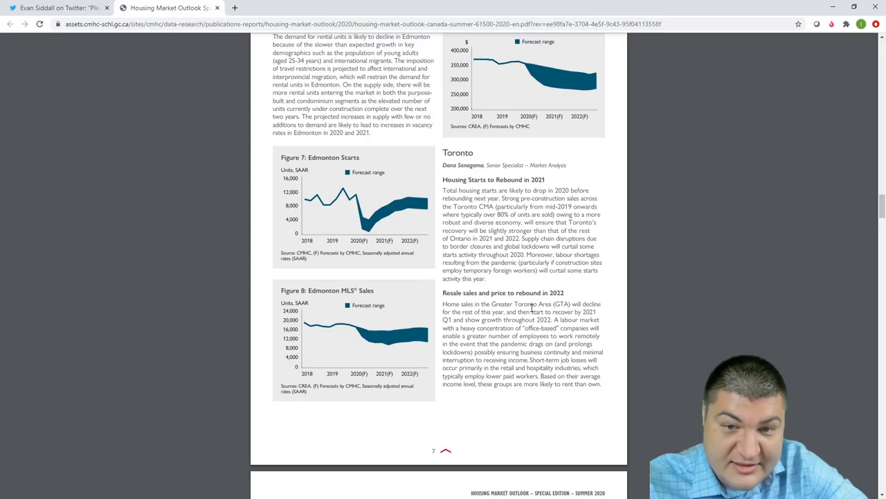
scroll(down, 3)
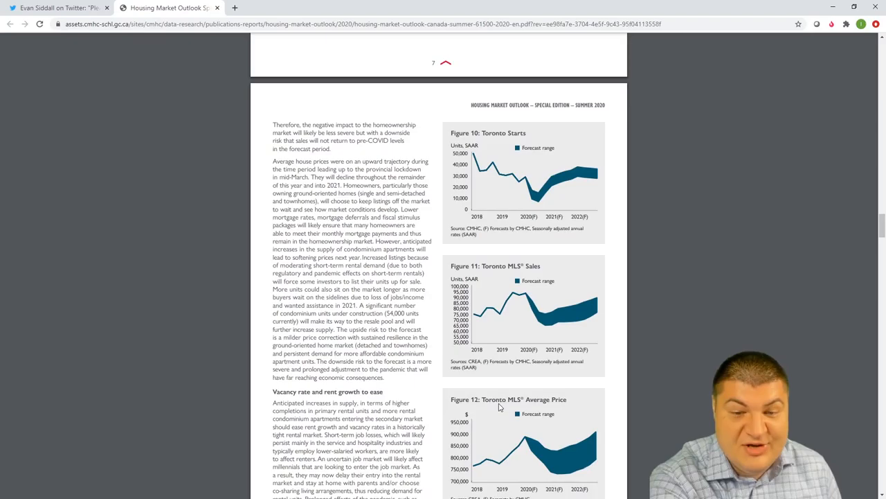
mouse_move(520, 445)
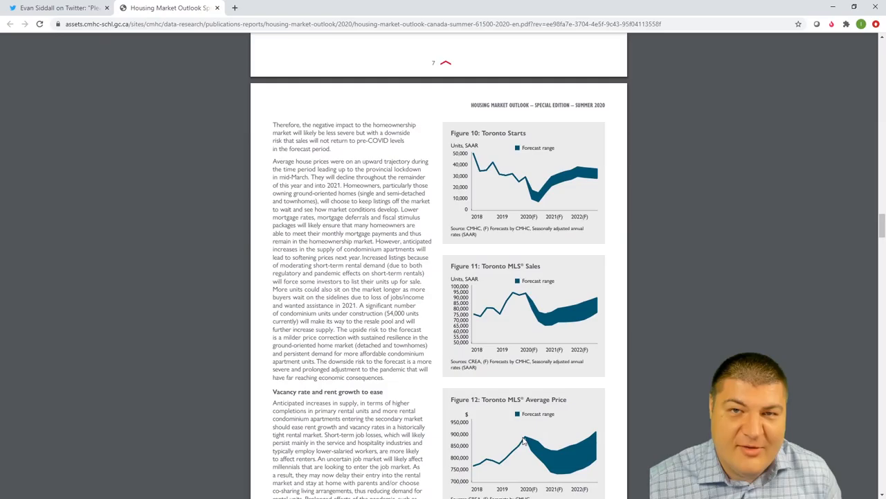
scroll(down, 3)
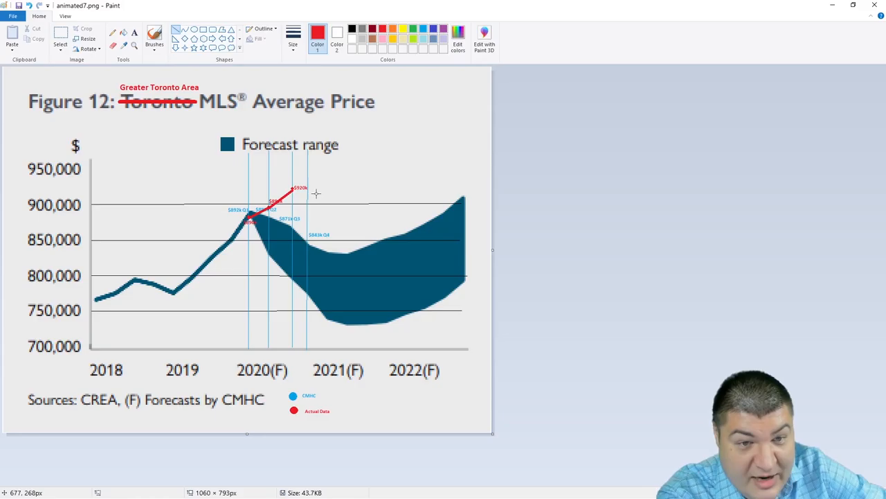
mouse_move(391, 209)
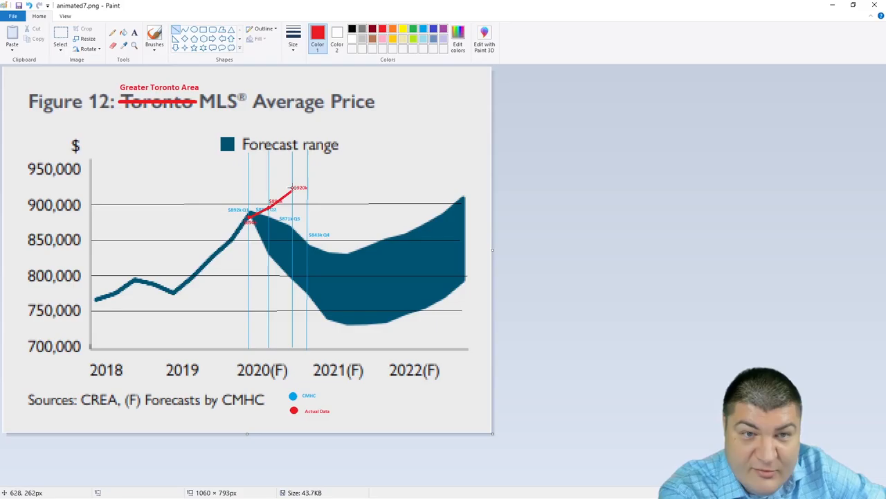
mouse_move(381, 195)
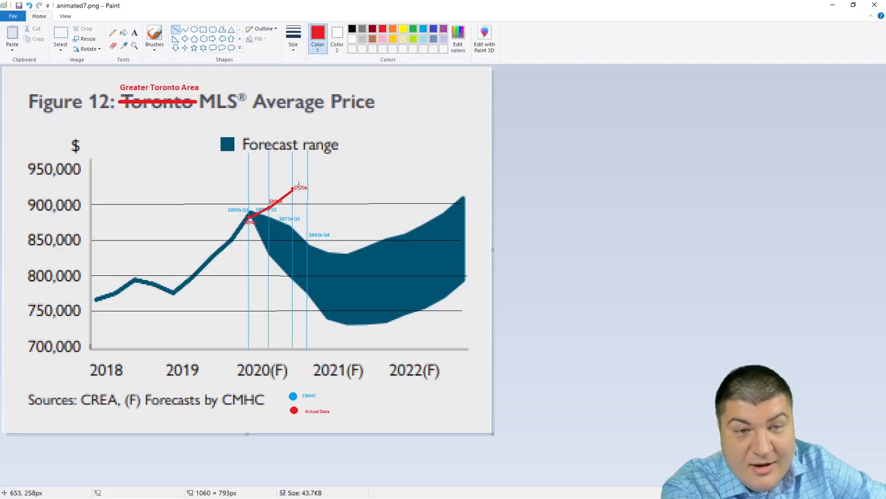
mouse_move(249, 173)
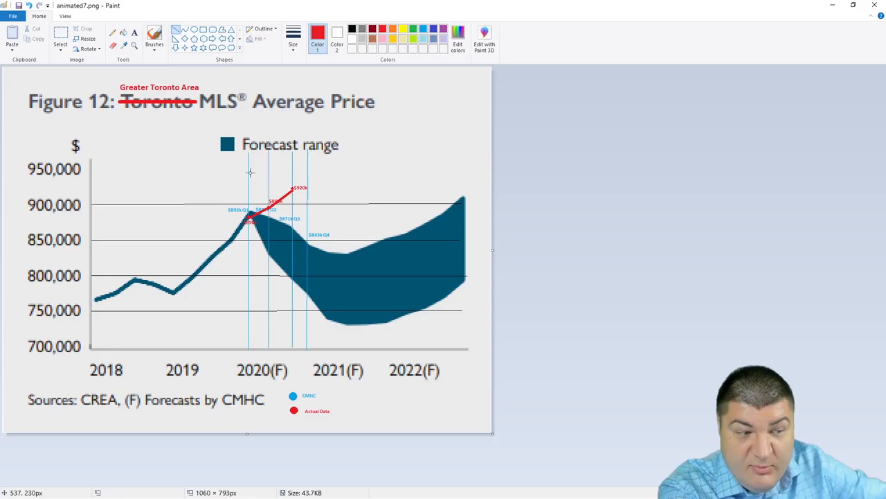
mouse_move(196, 87)
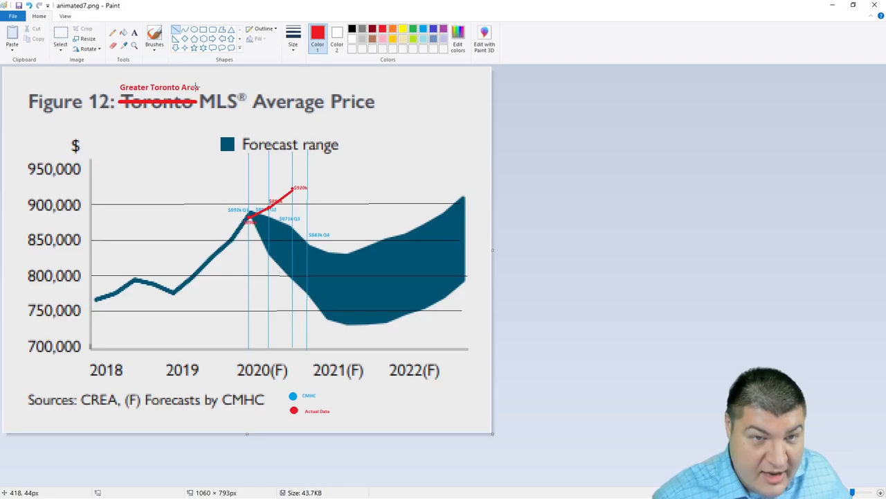
mouse_move(254, 172)
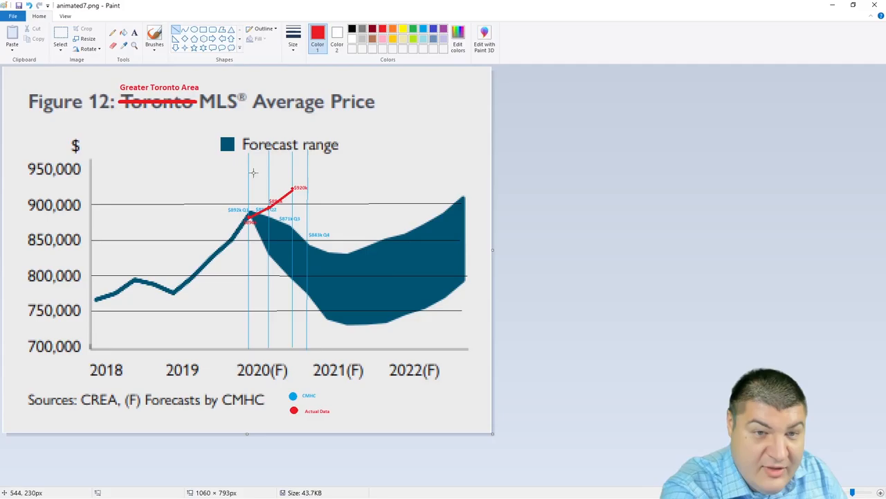
mouse_move(316, 155)
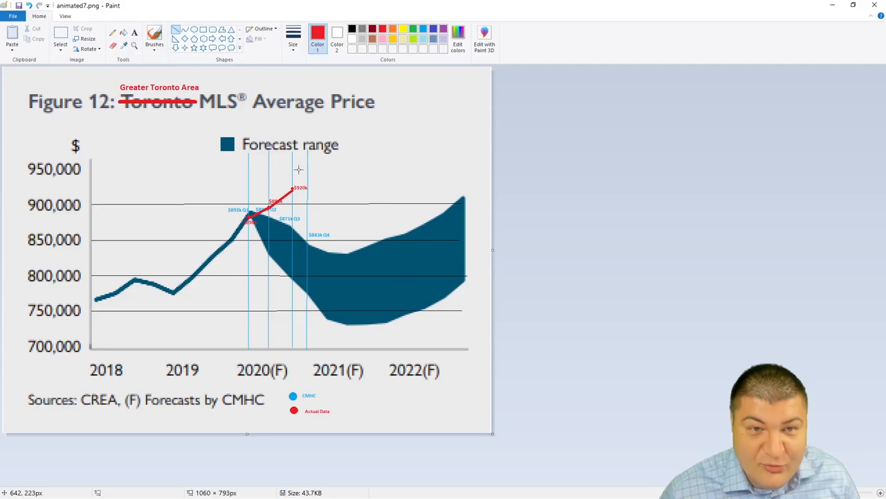
click(281, 8)
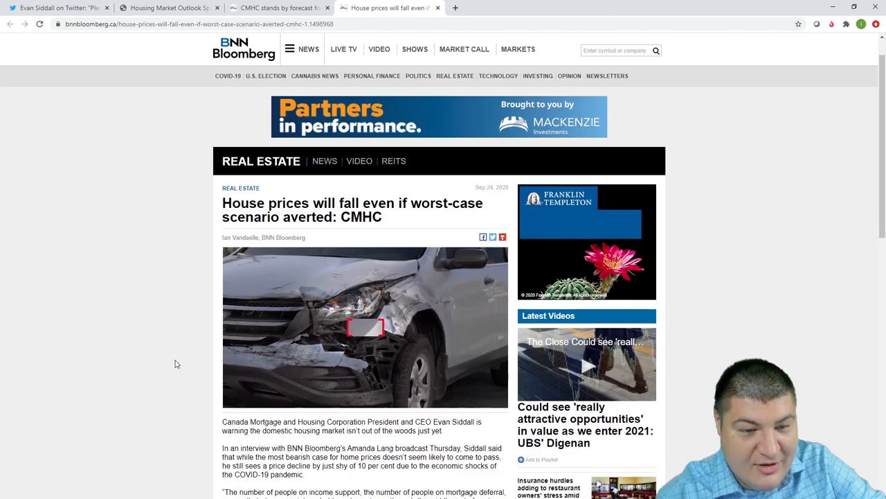
- Scroll the BNN Bloomberg article to Siddall's under-10% decline and May's 18% worst-case forecast
scroll(down, 3)
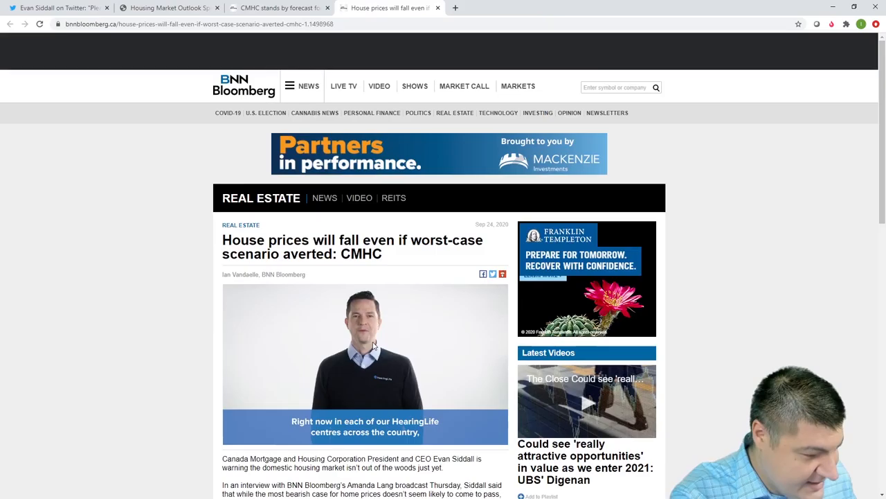
scroll(down, 3)
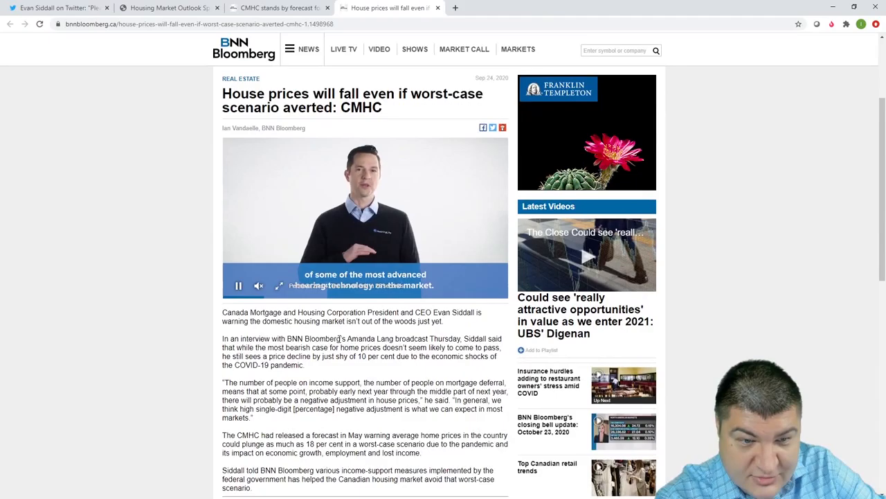
scroll(down, 3)
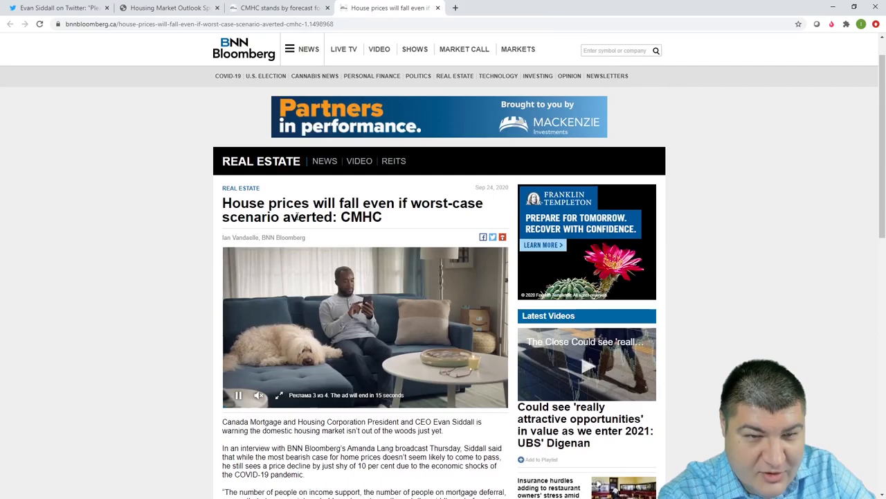
scroll(down, 3)
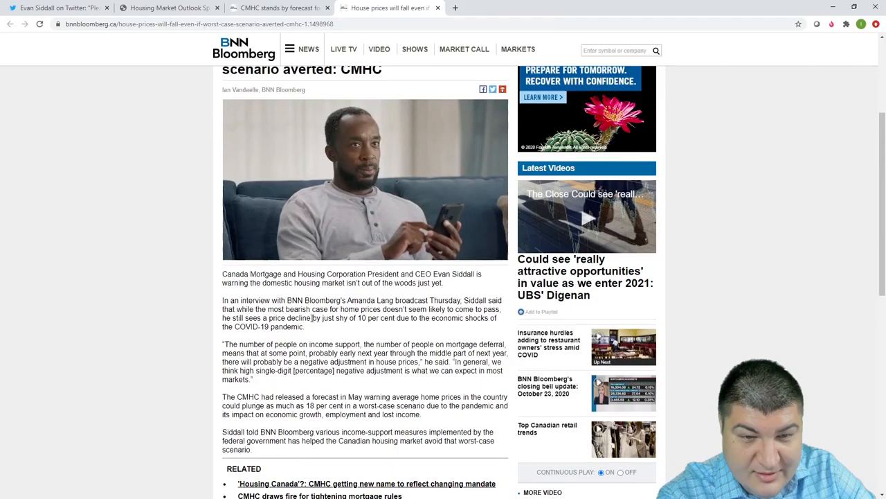
scroll(down, 3)
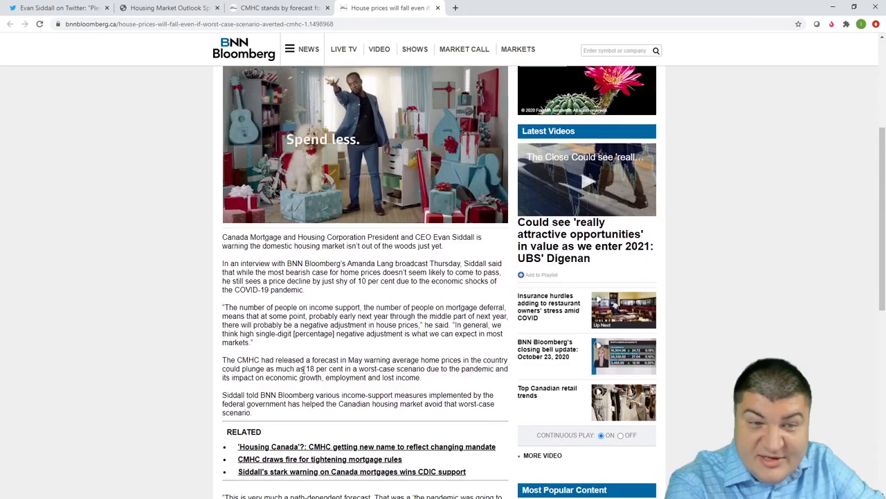